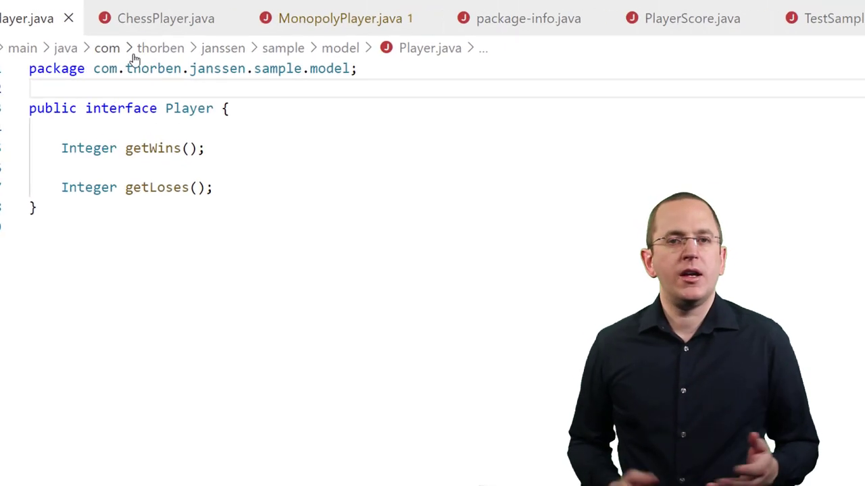
# View ChessPlayer.java and MonopolyPlayer.java, both declaring 'implements Player'
pyautogui.click(165, 19)
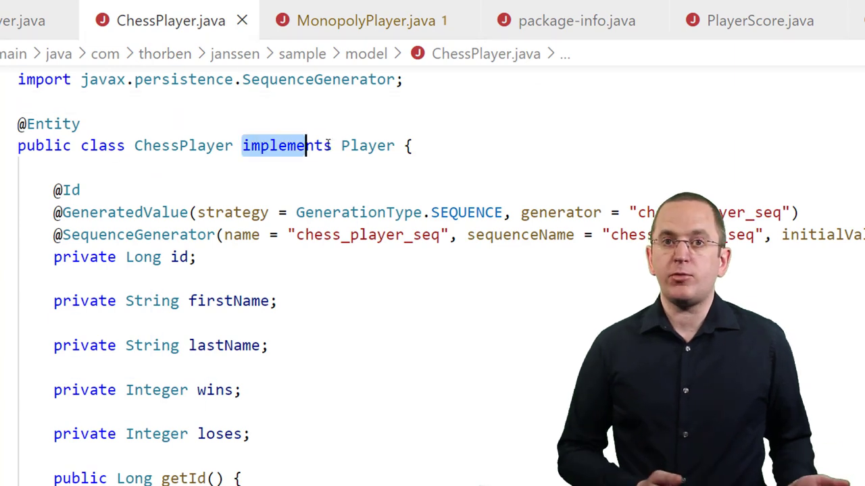
pyautogui.click(364, 20)
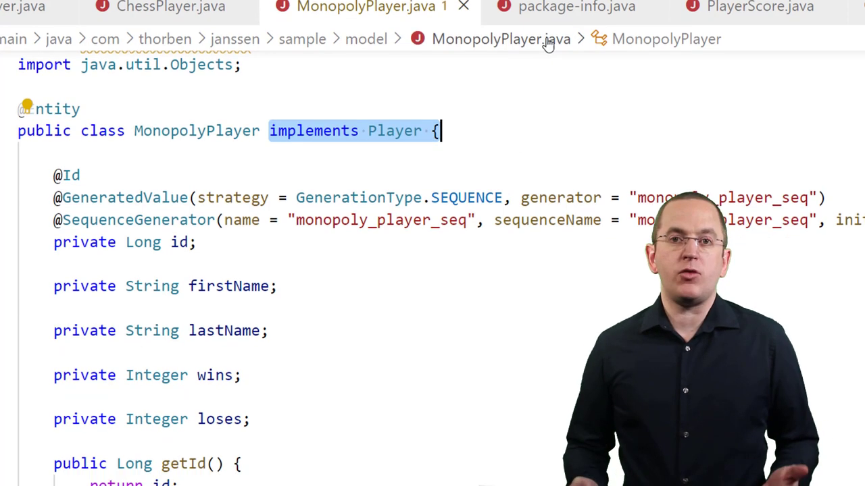
pyautogui.click(577, 7)
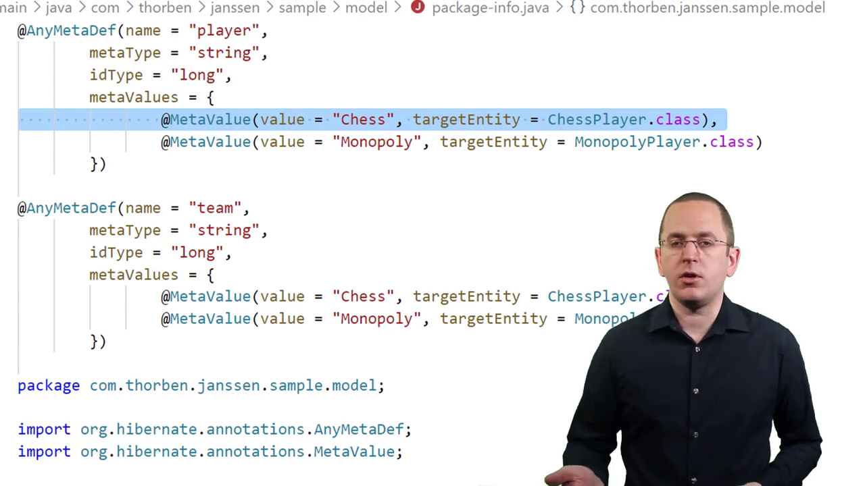
pyautogui.click(547, 13)
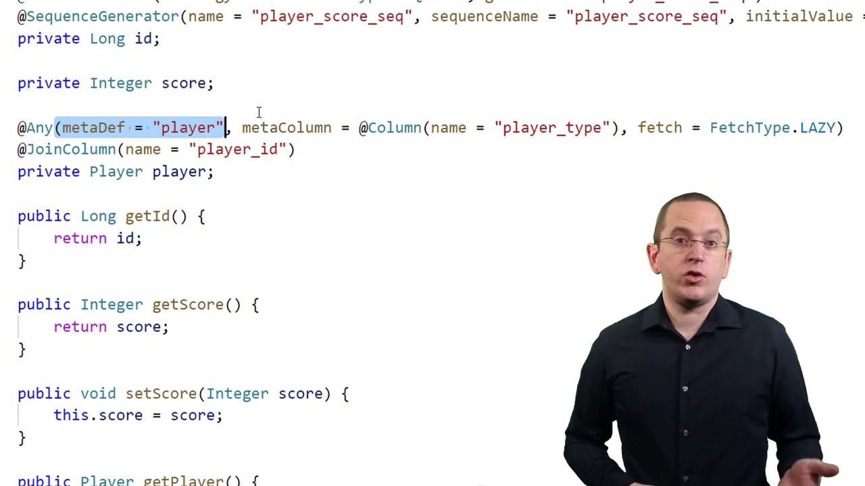
pyautogui.moveTo(552, 96)
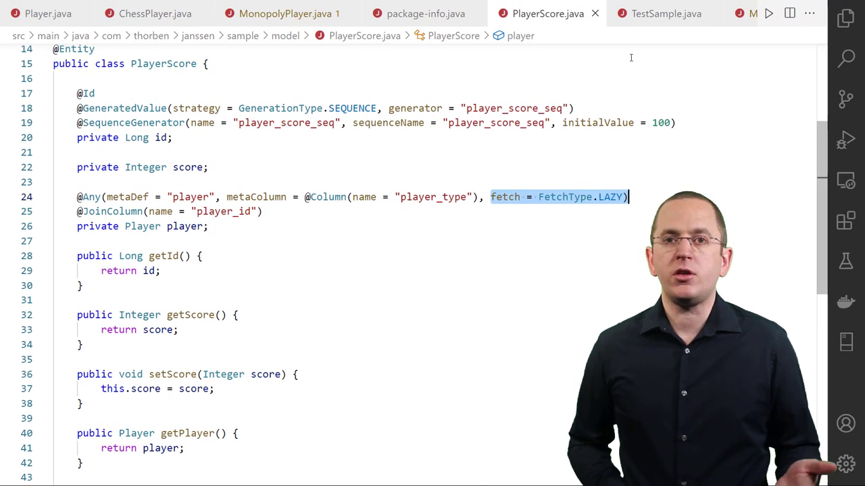
# Run the TestSample test and review the PlayerScore and ChessPlayer select statements
pyautogui.click(665, 13)
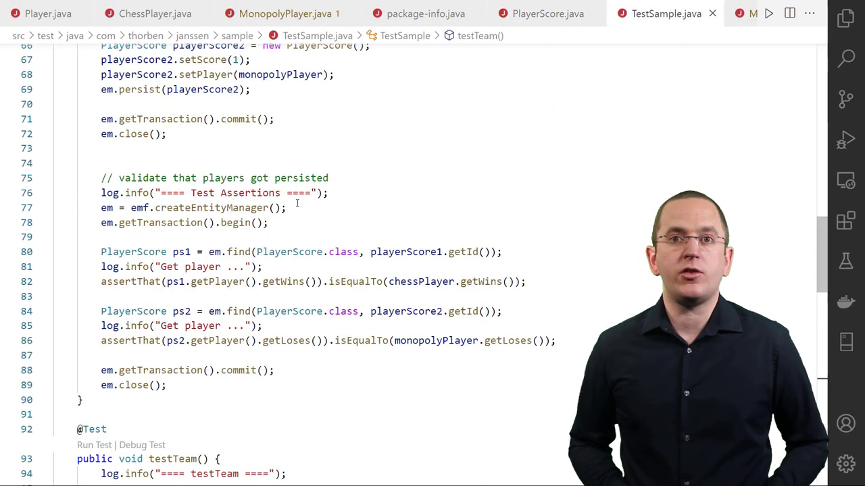
pyautogui.scroll(3)
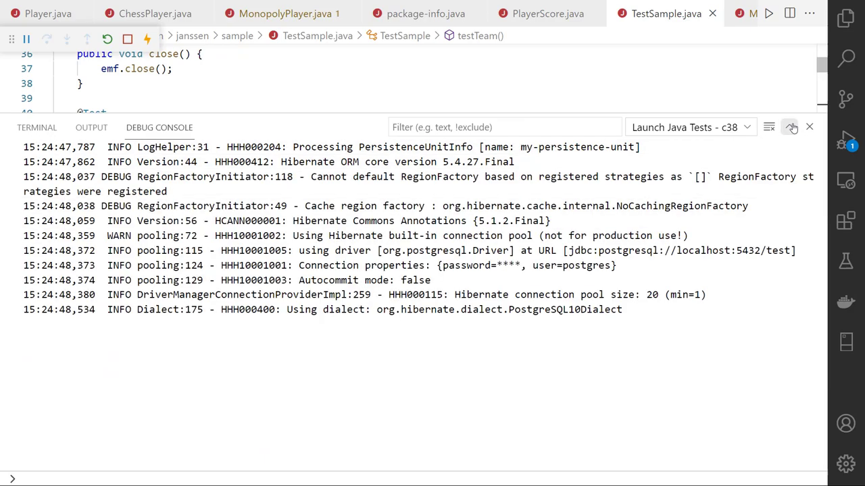
pyautogui.scroll(-3)
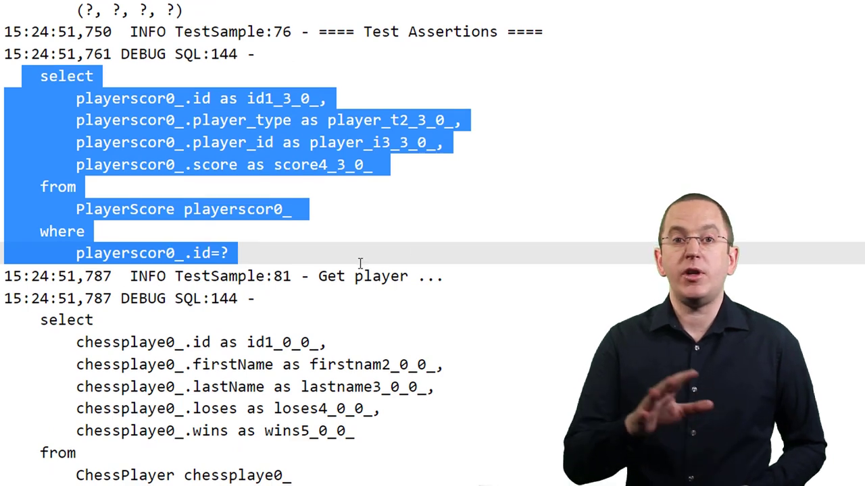
pyautogui.scroll(-3)
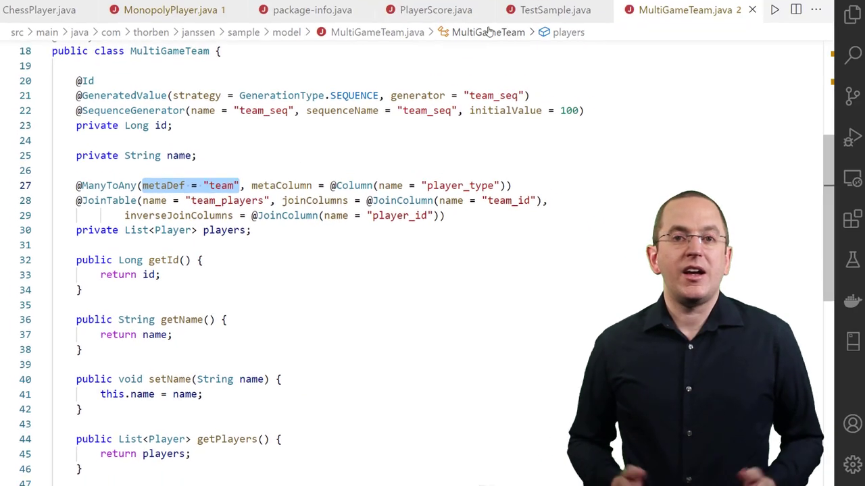
# Run testTeam and review the MultiGameTeam, team_players, ChessPlayer and MonopolyPlayer selects
pyautogui.click(550, 13)
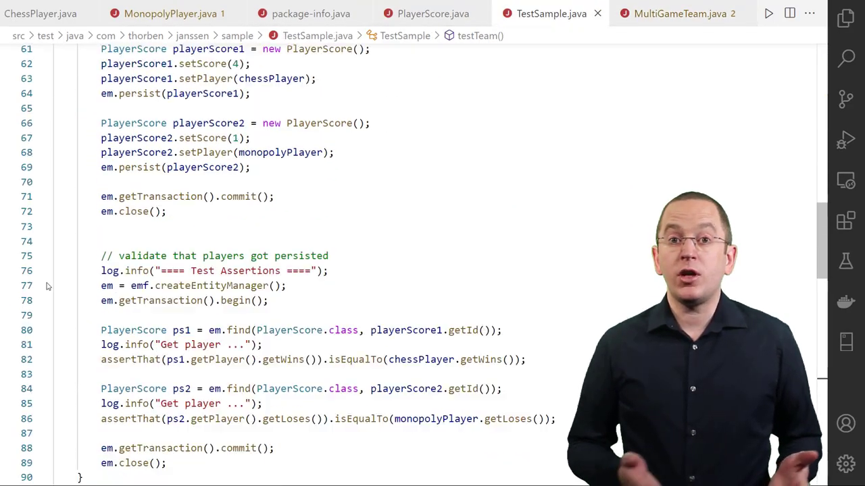
pyautogui.scroll(-3)
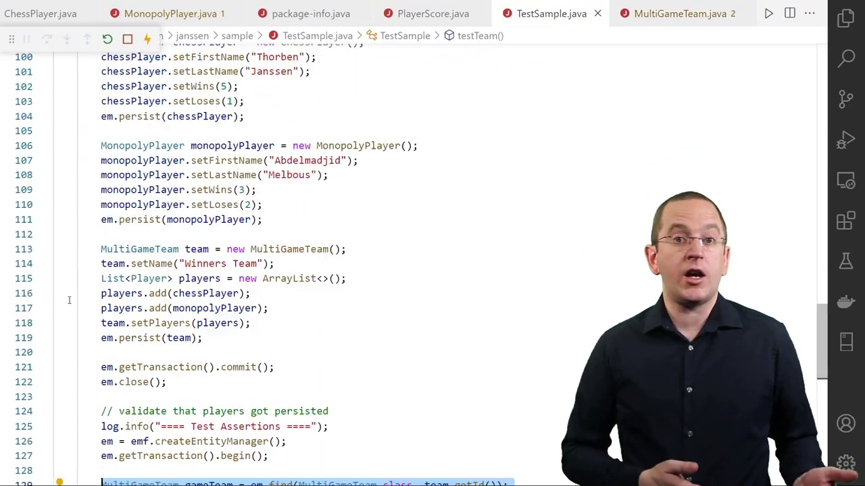
pyautogui.scroll(-3)
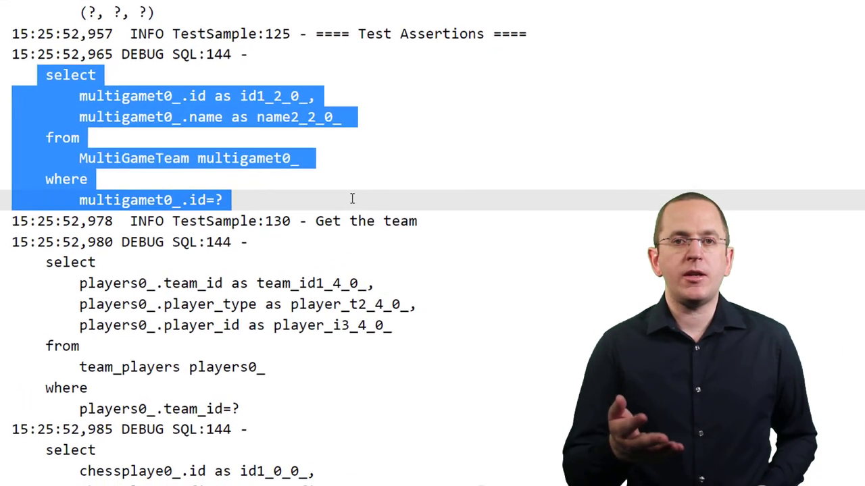
pyautogui.scroll(3)
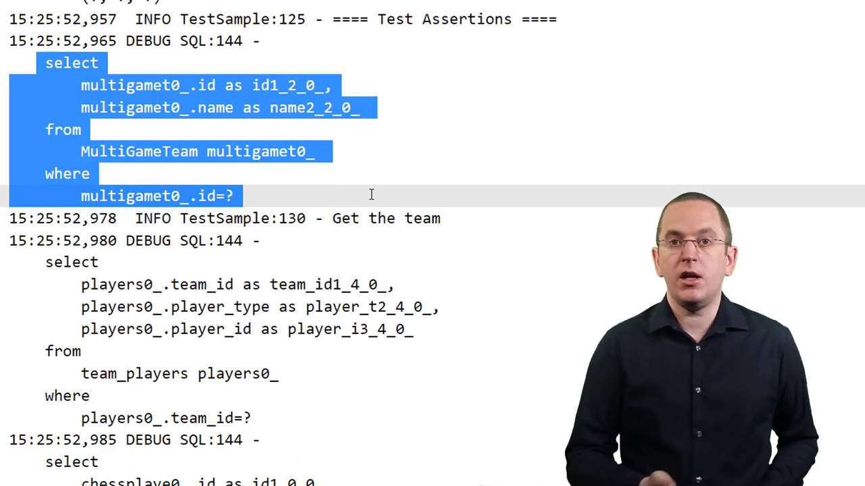
pyautogui.scroll(-3)
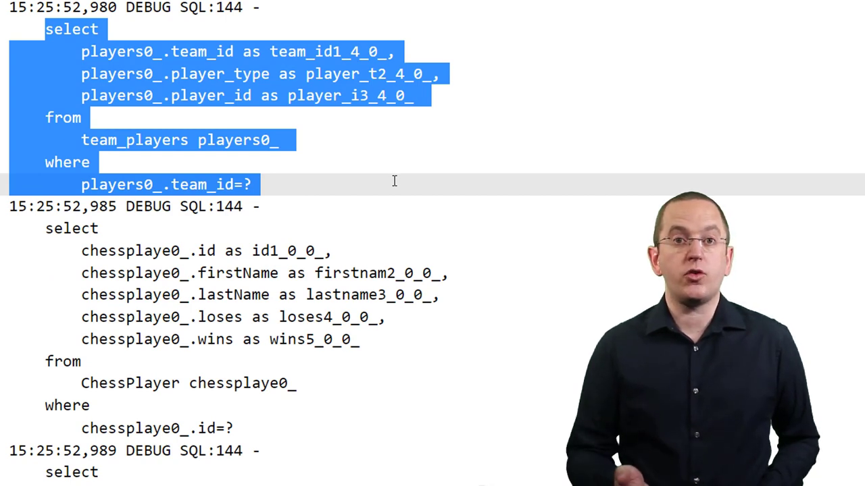
pyautogui.scroll(-3)
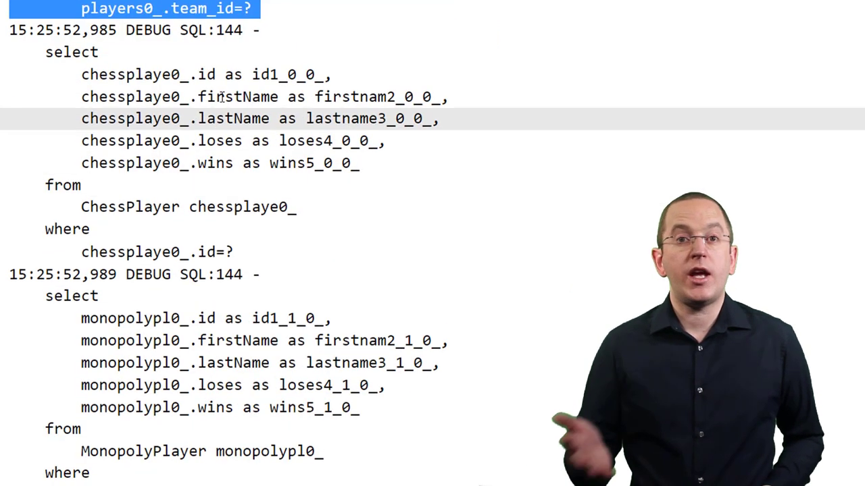